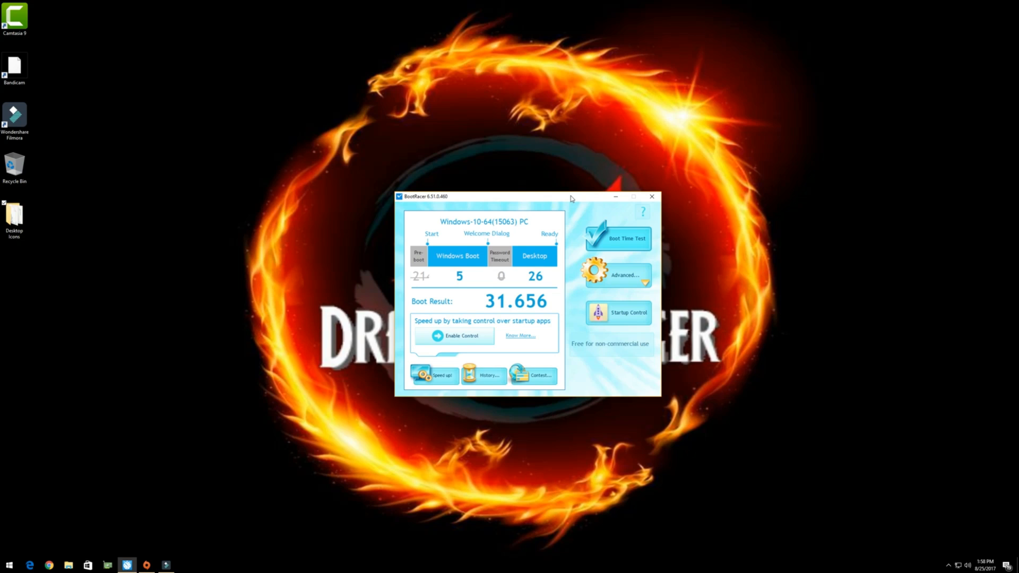
mouse_move(421, 211)
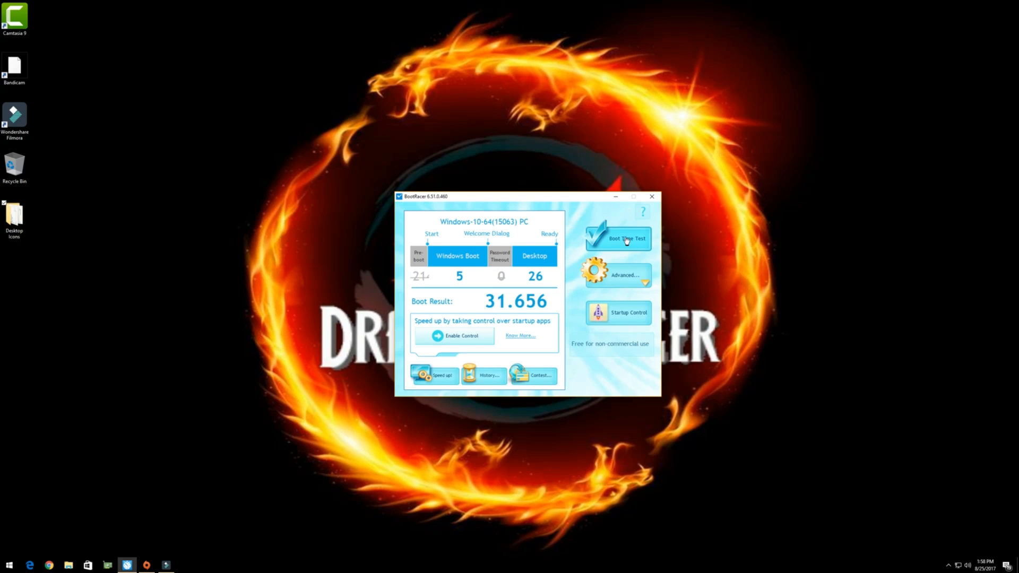
mouse_move(610, 268)
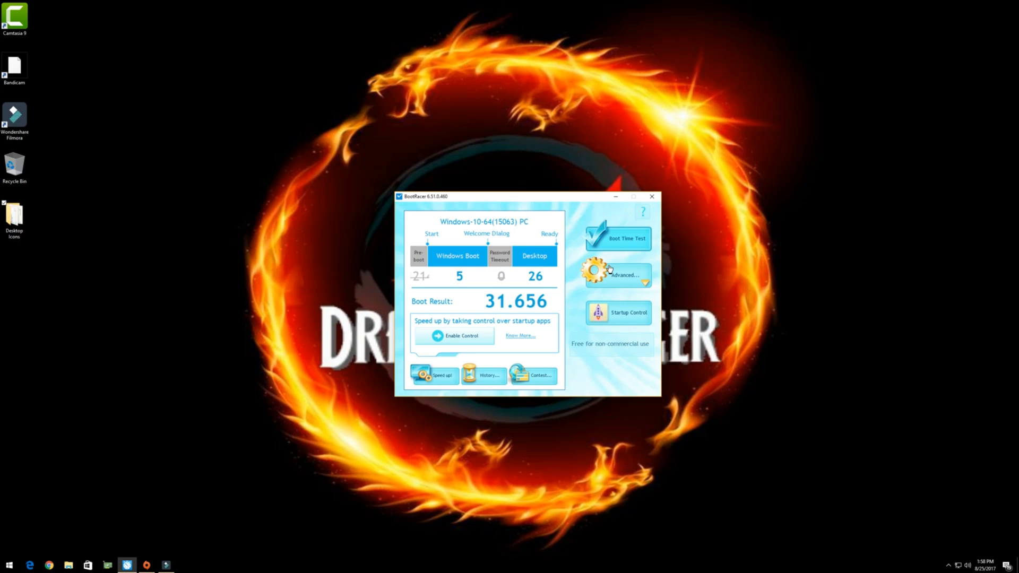
mouse_move(484, 570)
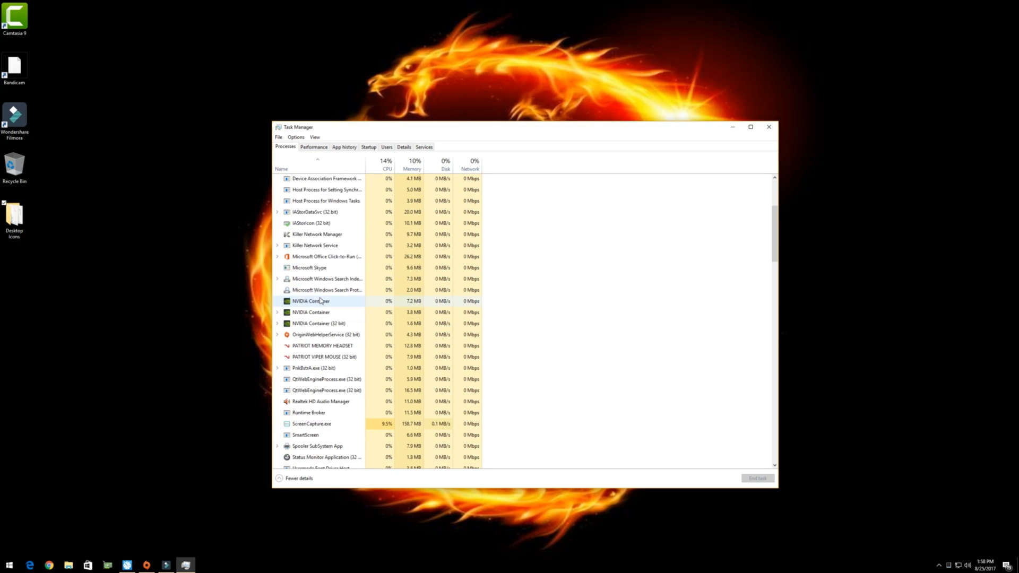
Step: Show the Startup list and disable Wondershare Studio and Origin from launching at startup
scroll(down, 3)
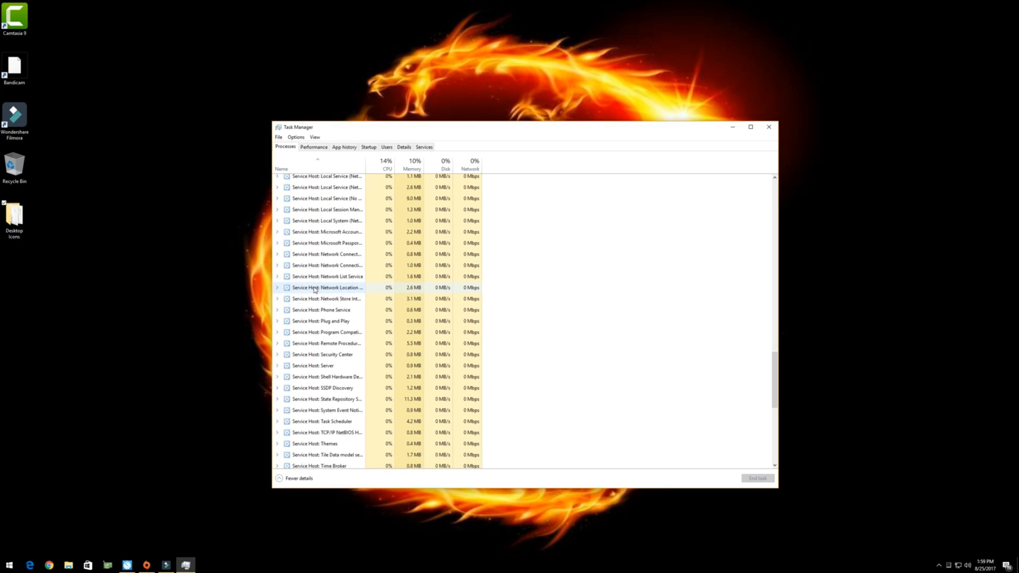
scroll(down, 3)
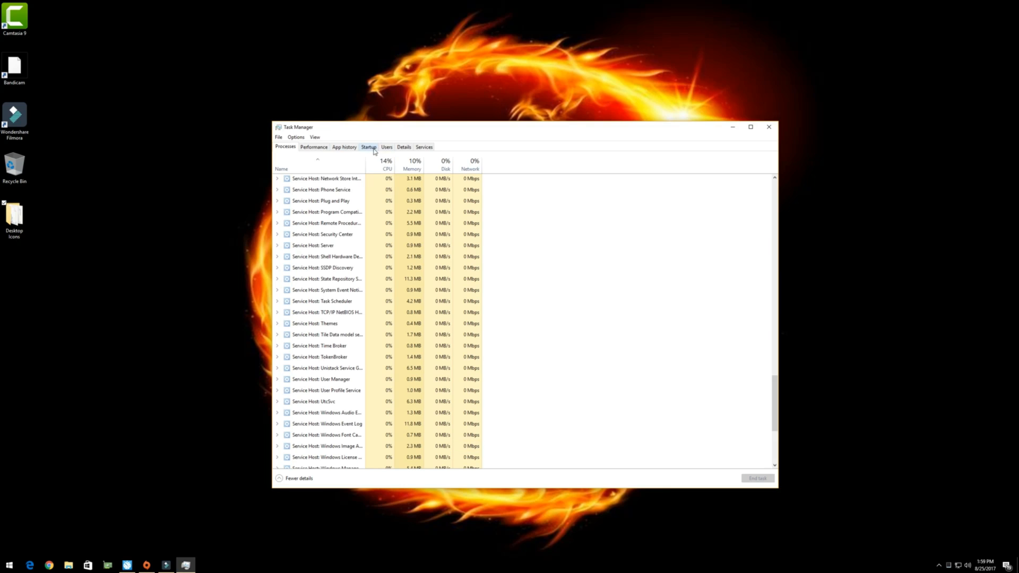
click(368, 147)
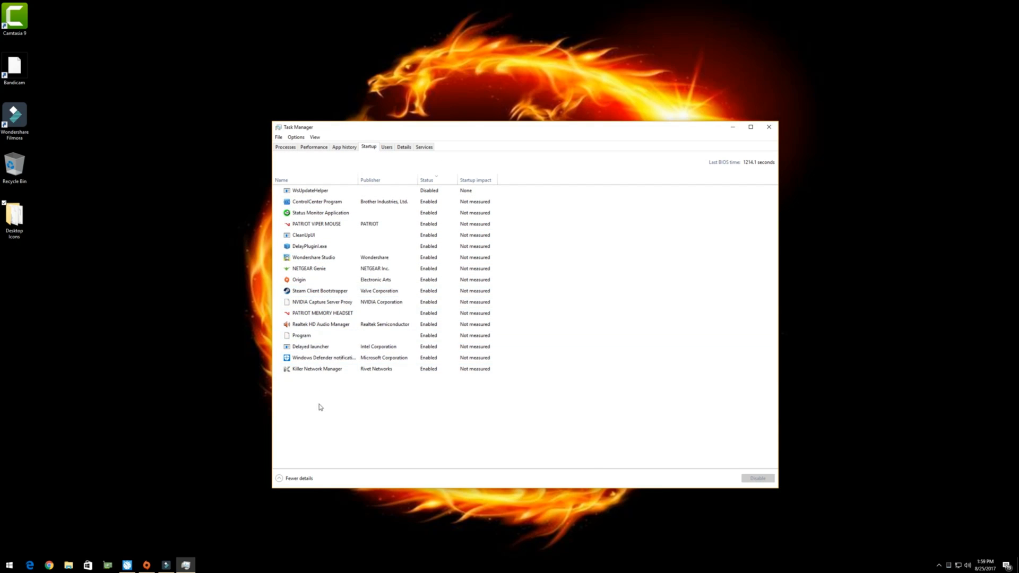
mouse_move(328, 426)
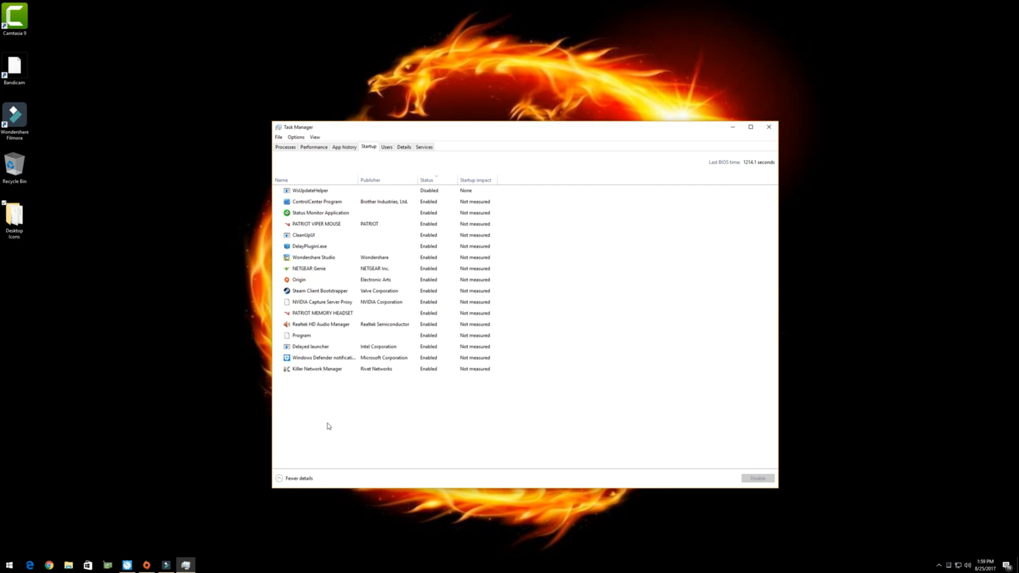
mouse_move(341, 427)
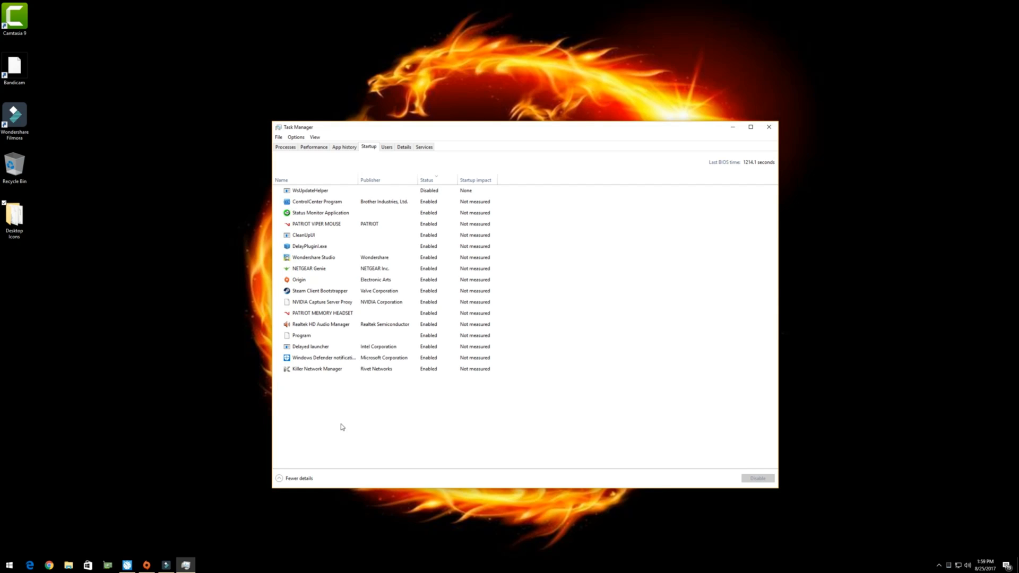
click(316, 202)
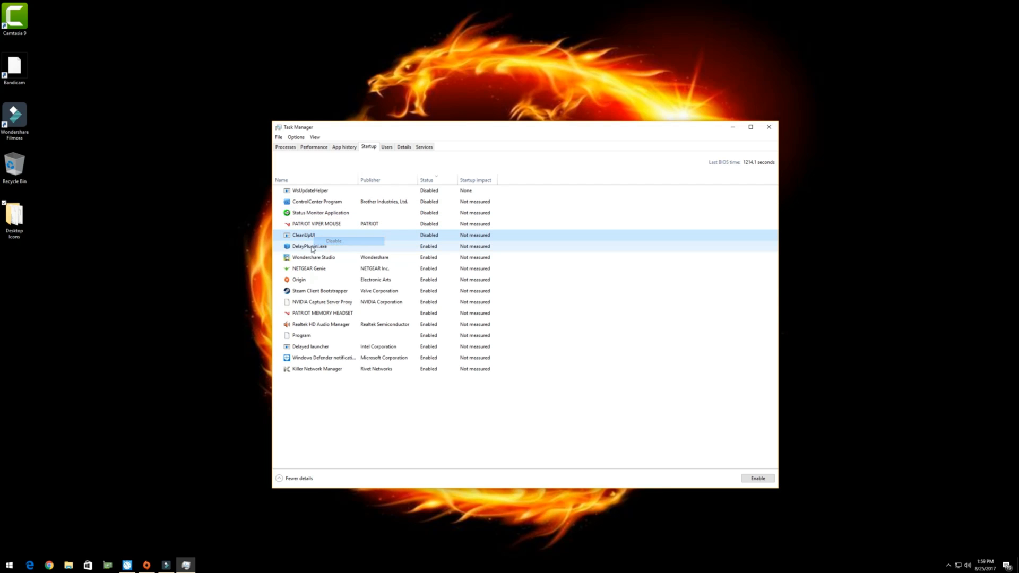
right_click(313, 258)
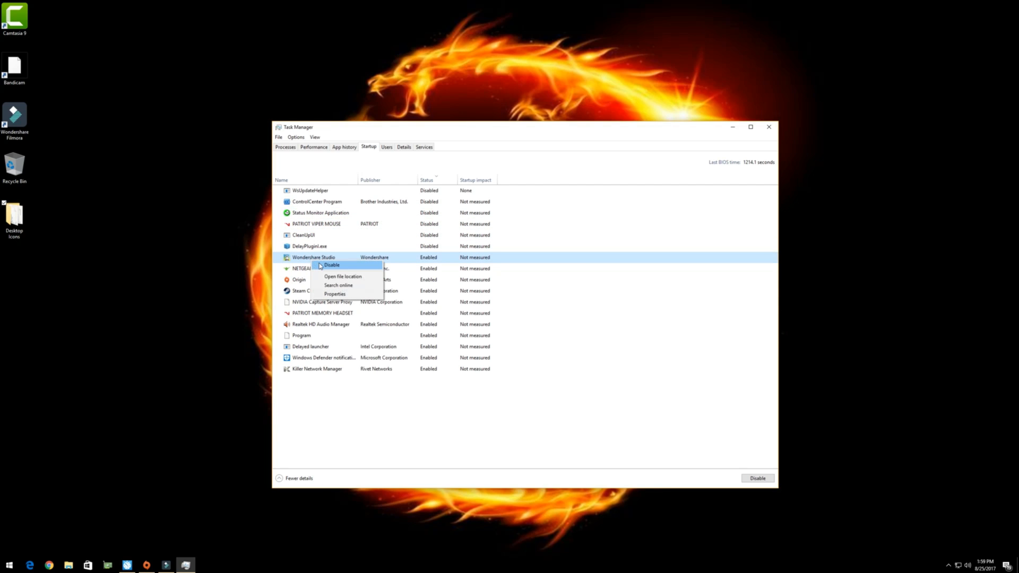
click(332, 265)
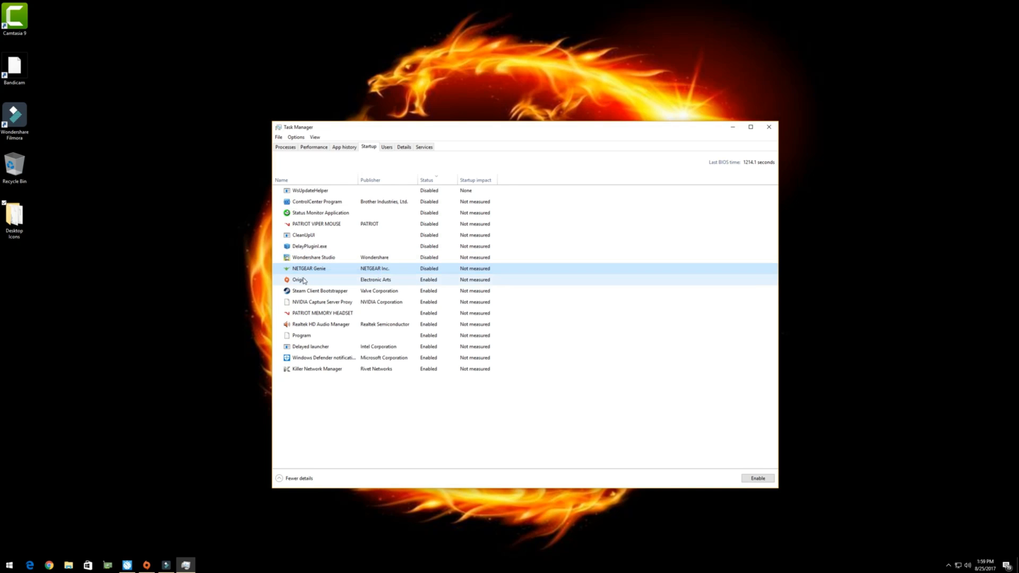
click(299, 280)
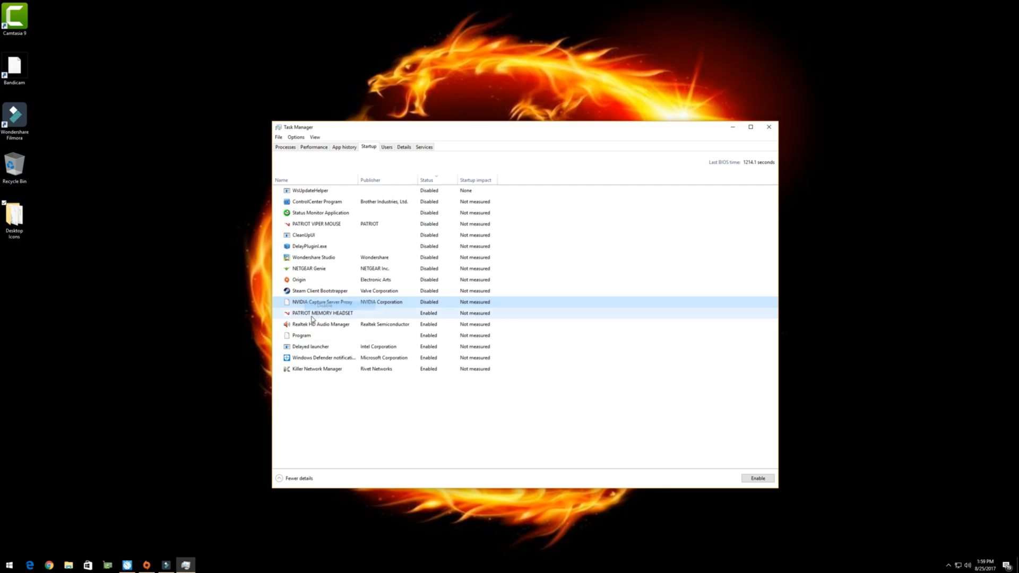
Step: Disable Realtek HD Audio Manager, Program and Killer Network Manager, then close Task Manager
right_click(320, 324)
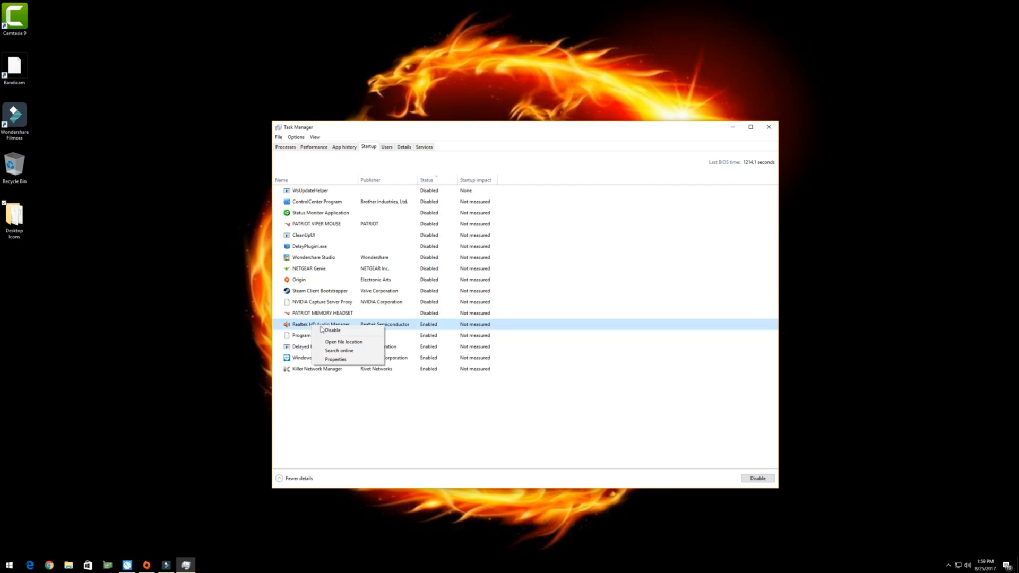
click(331, 330)
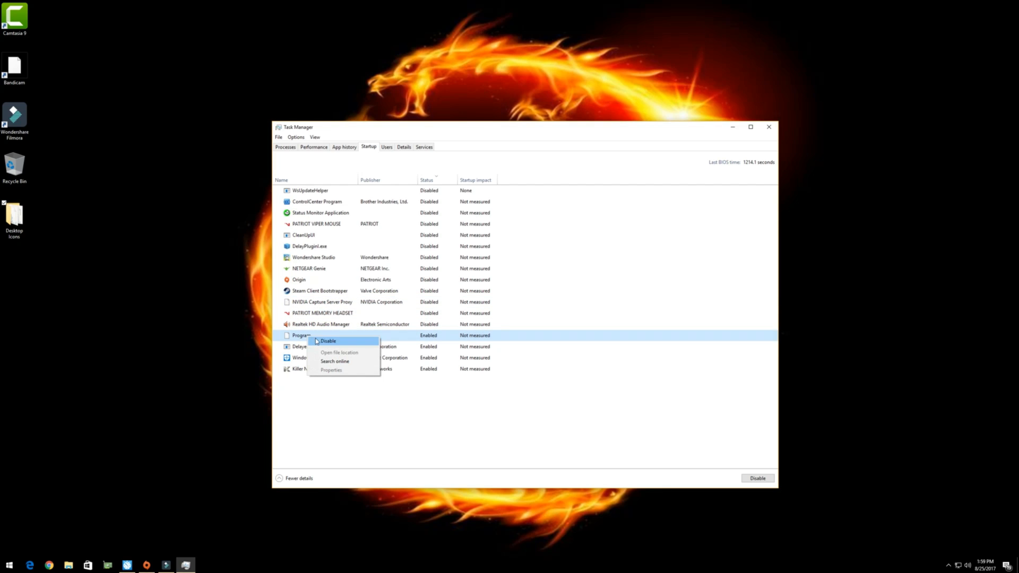
click(328, 340)
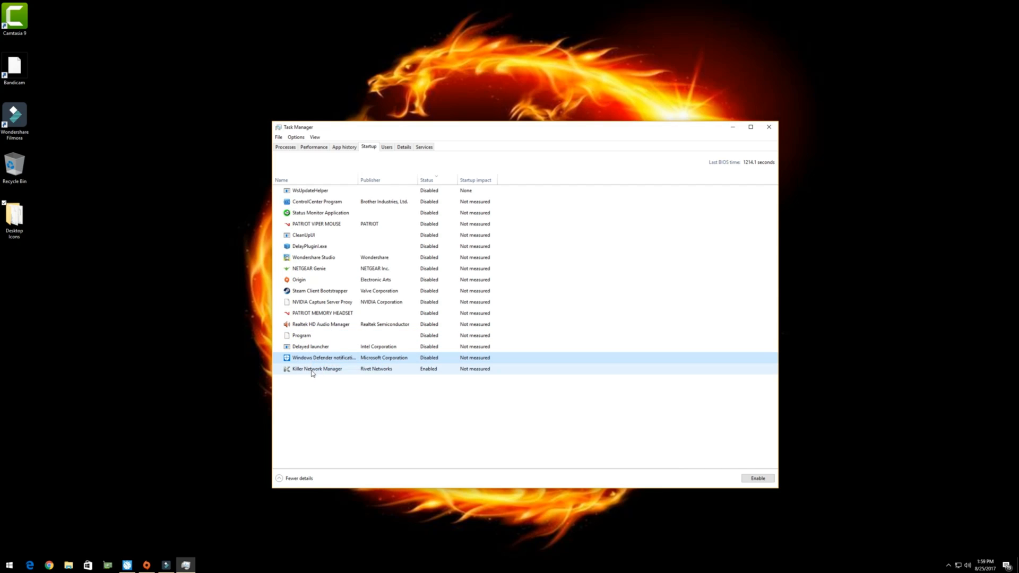
click(758, 478)
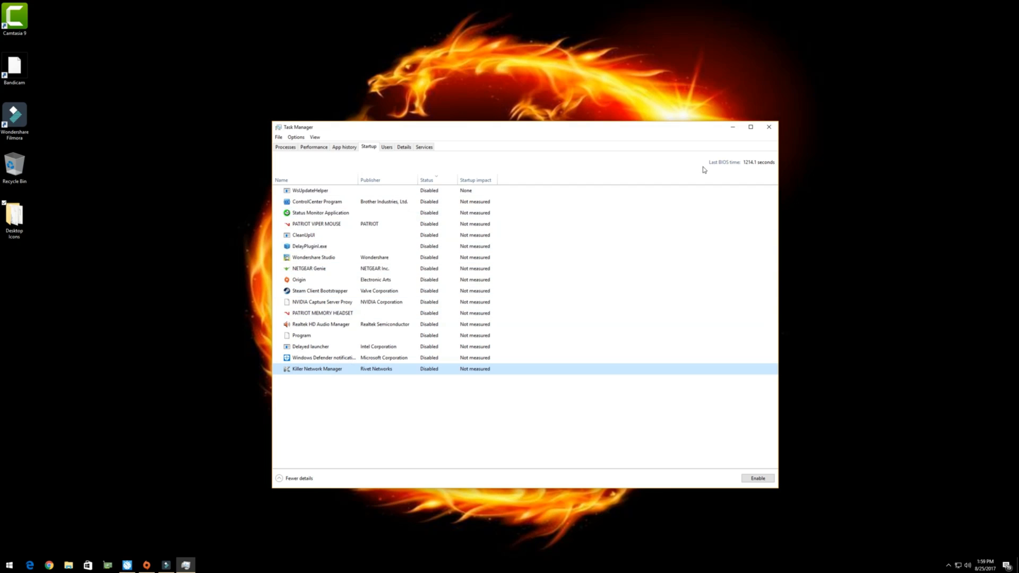
mouse_move(768, 129)
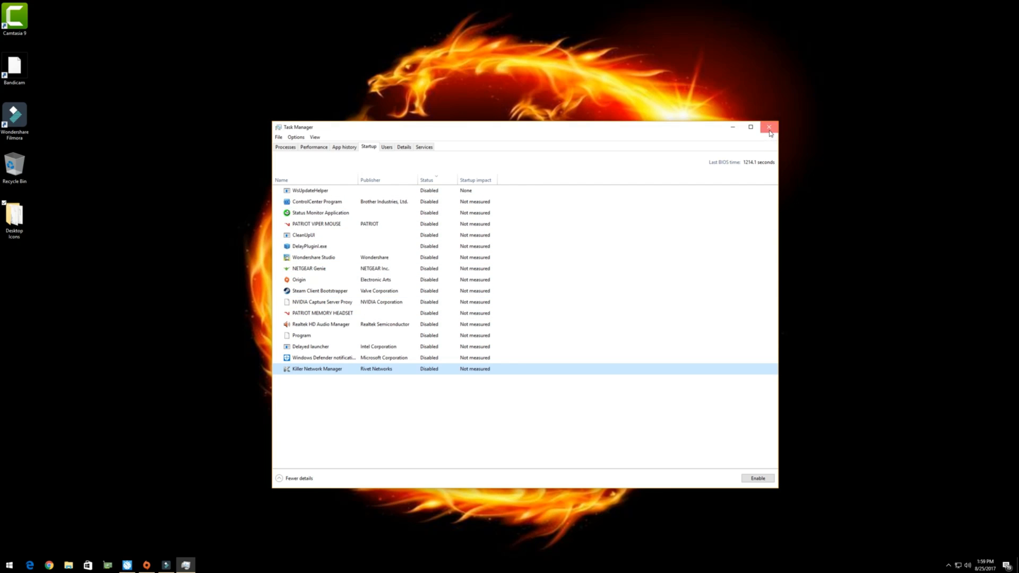
click(767, 128)
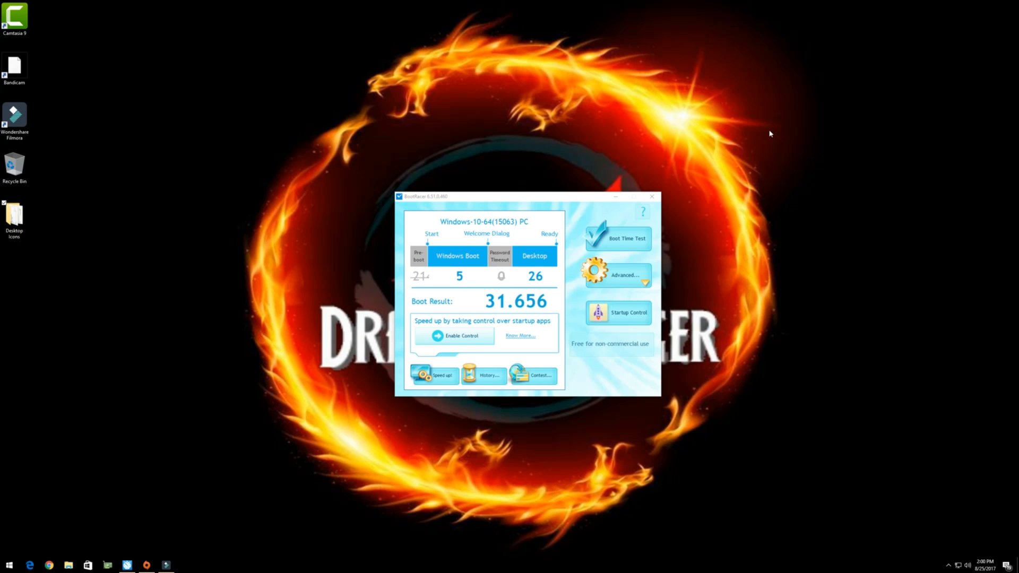
mouse_move(493, 354)
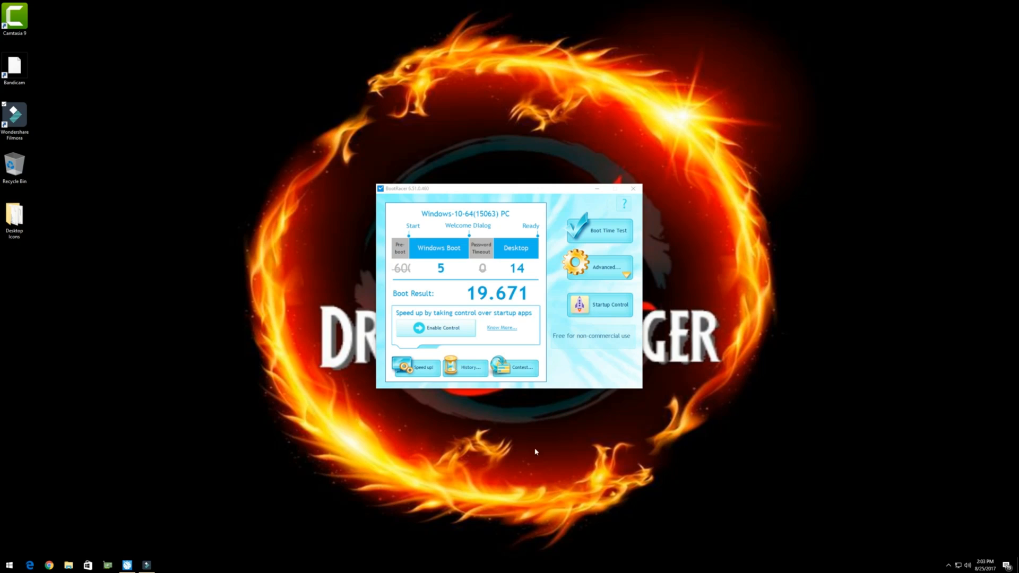
mouse_move(473, 563)
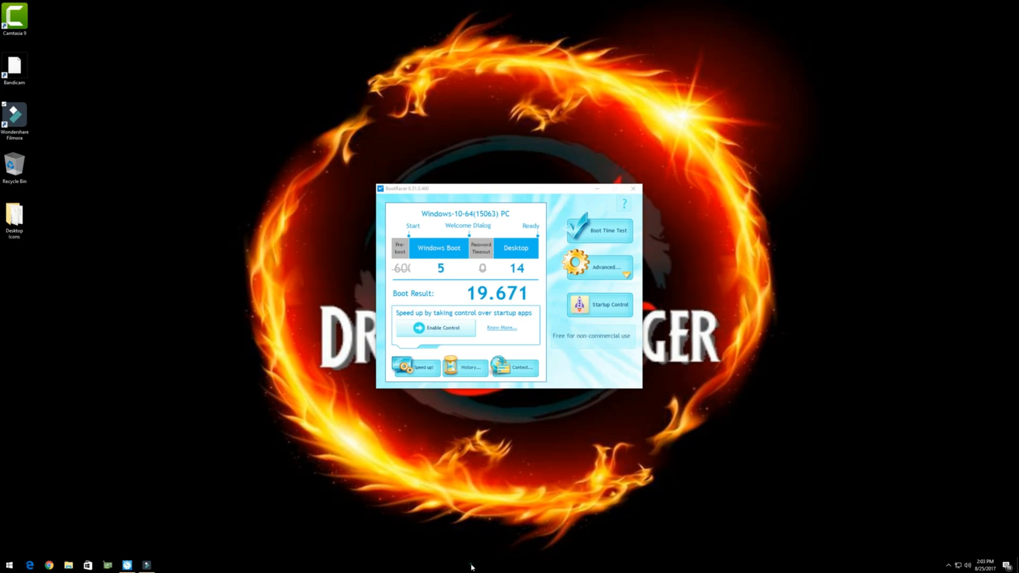
Step: Reopen Task Manager from the taskbar and show the Startup list with every entry Disabled
right_click(472, 564)
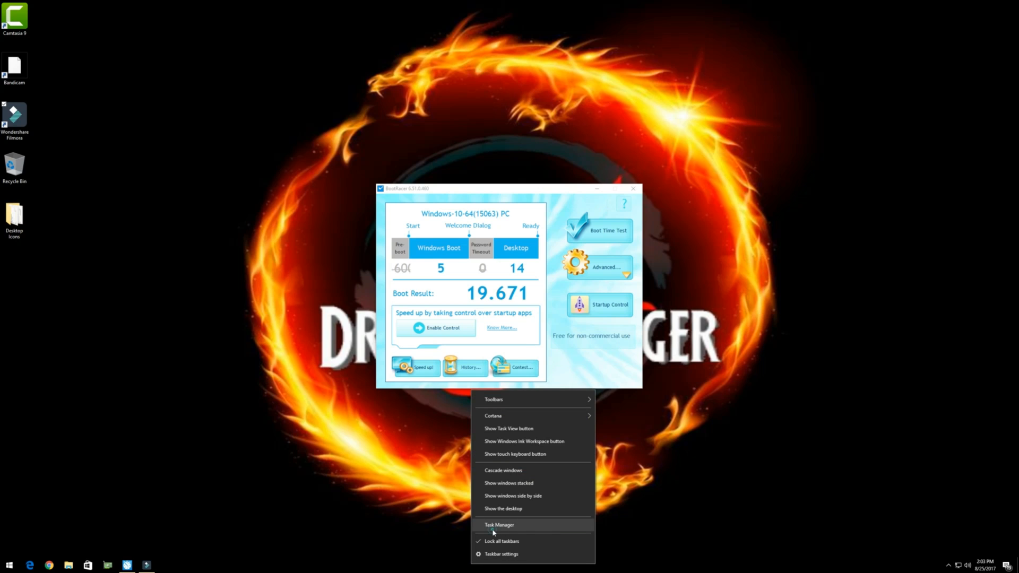
click(495, 525)
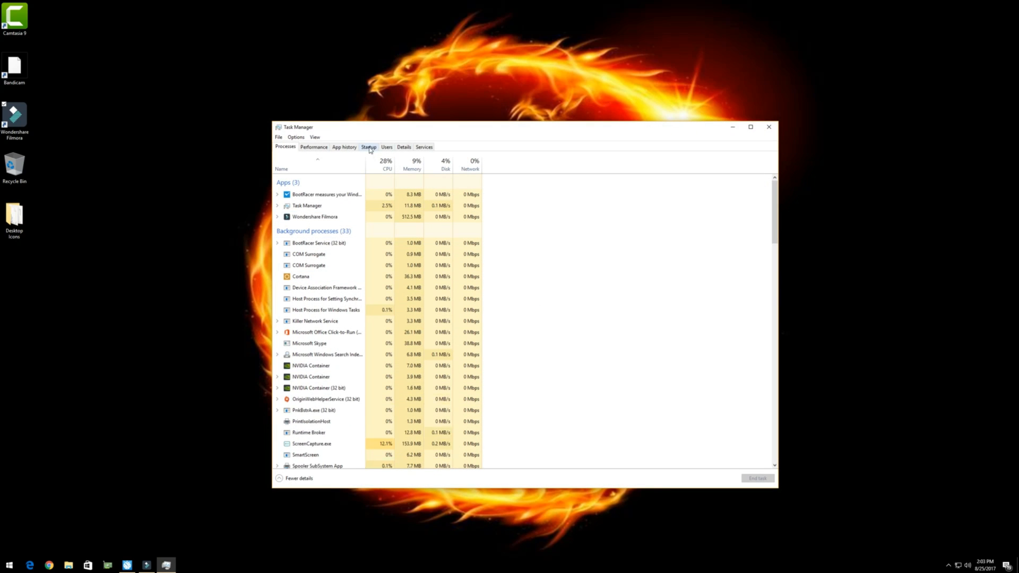
click(369, 147)
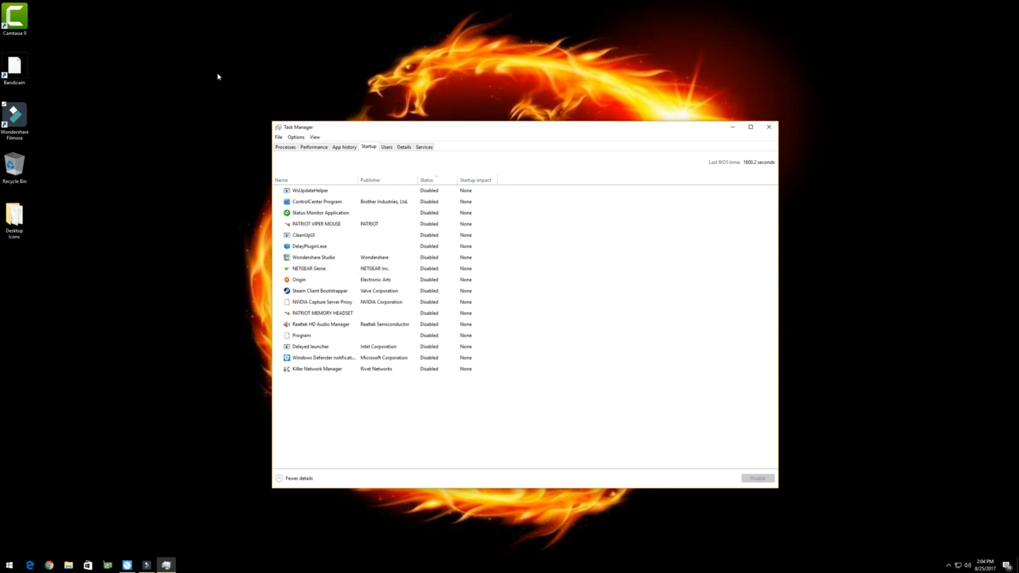
click(316, 369)
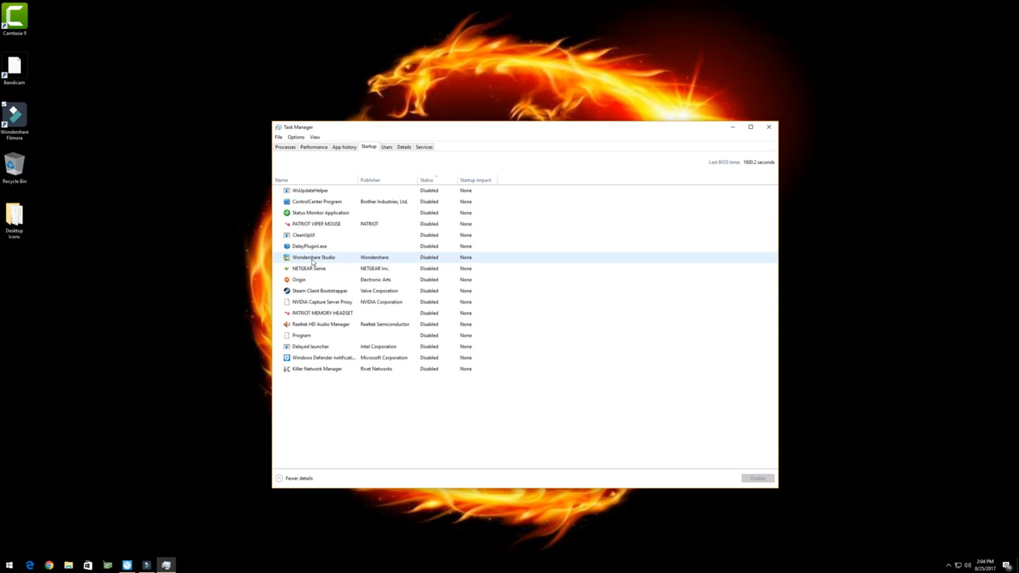
right_click(312, 257)
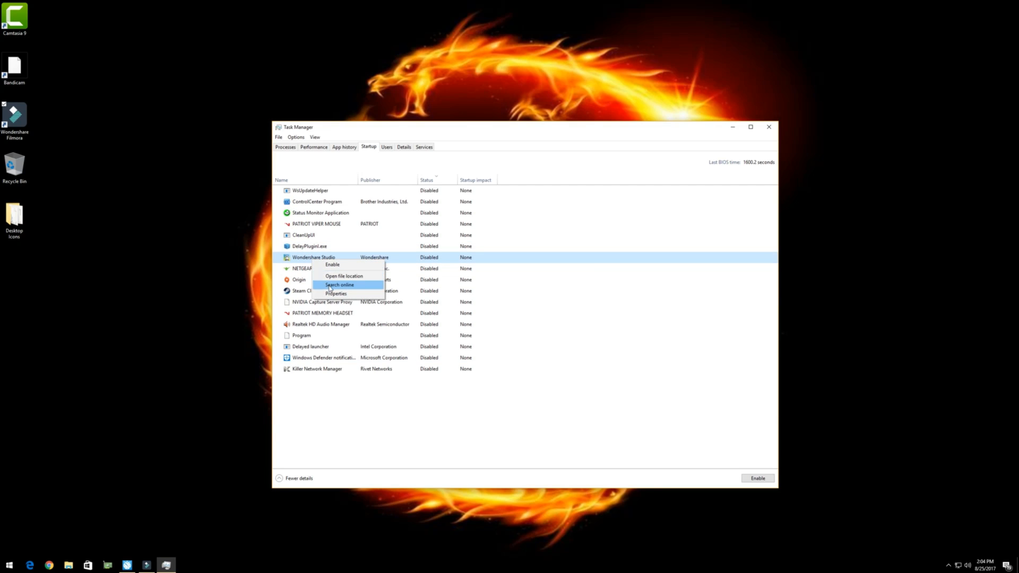
click(339, 284)
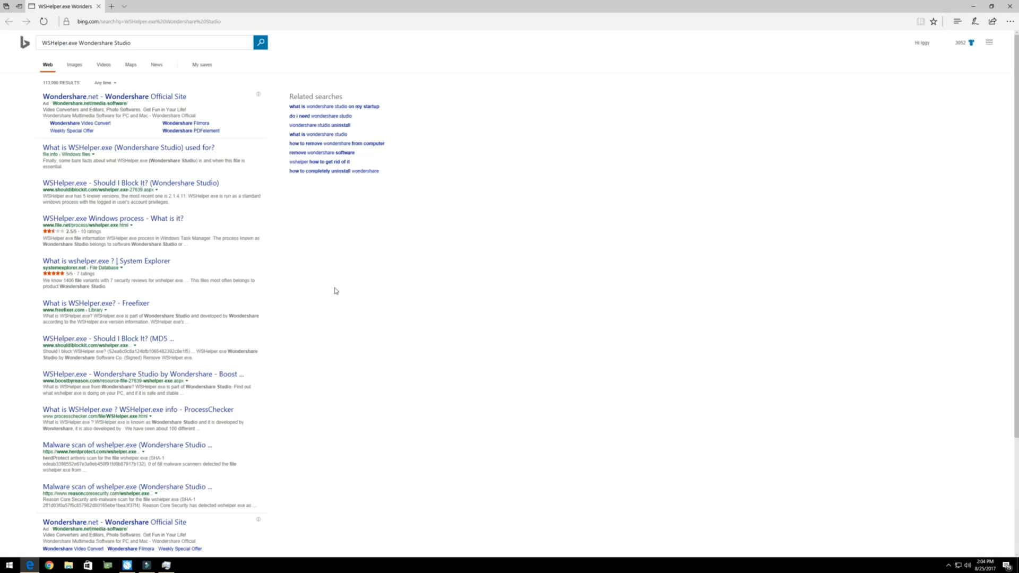
mouse_move(127, 182)
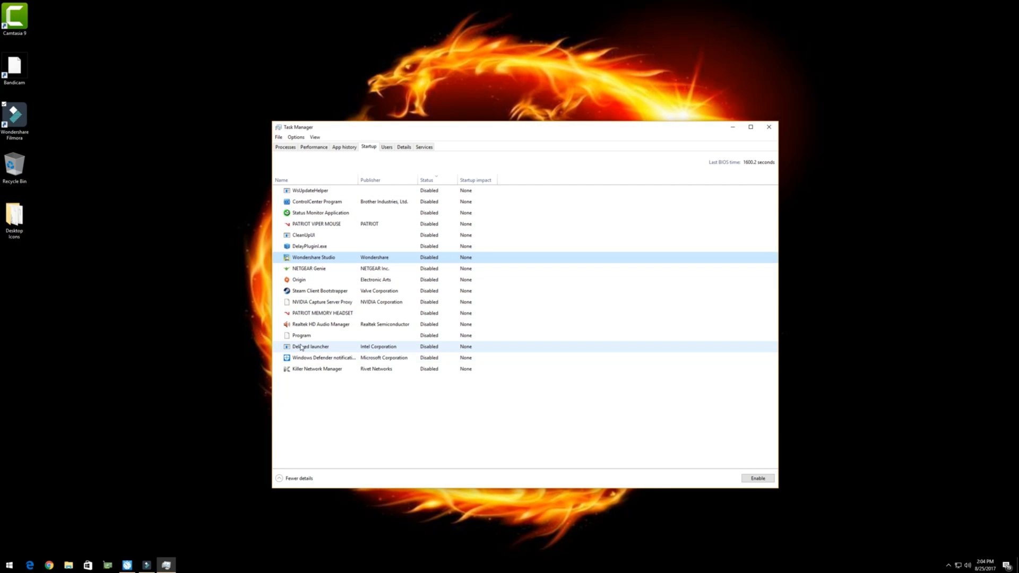
right_click(310, 347)
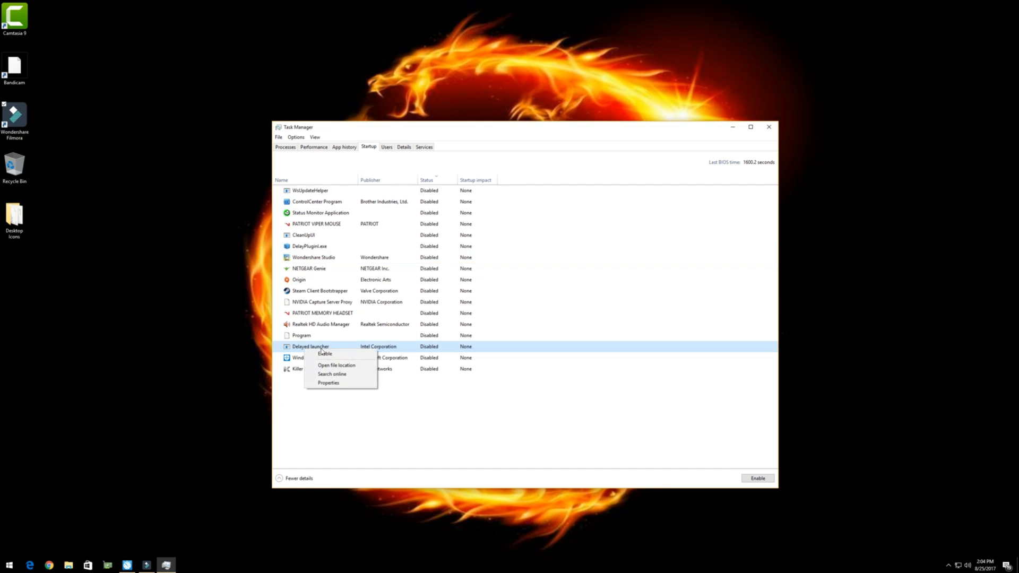
click(335, 364)
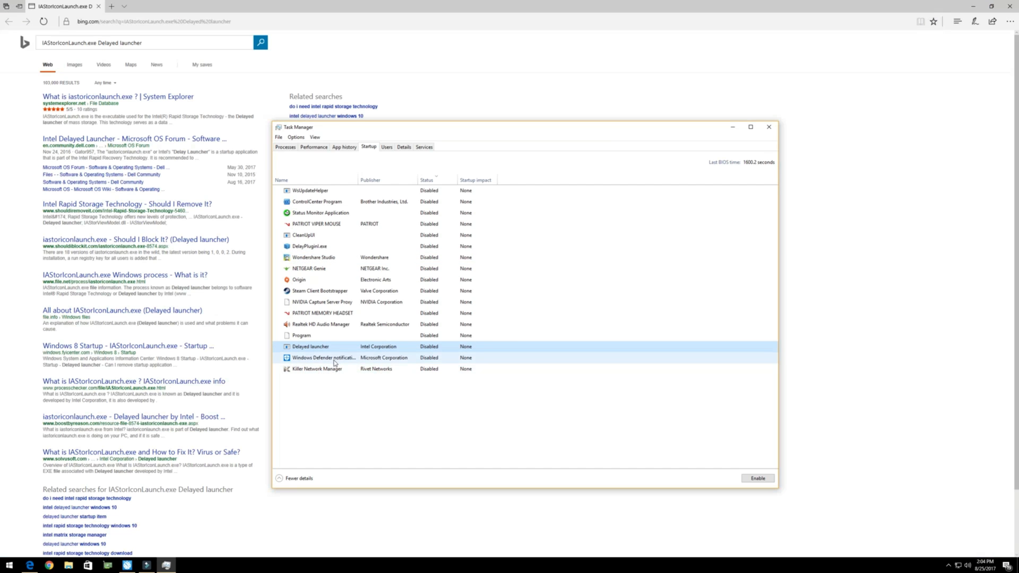
click(767, 127)
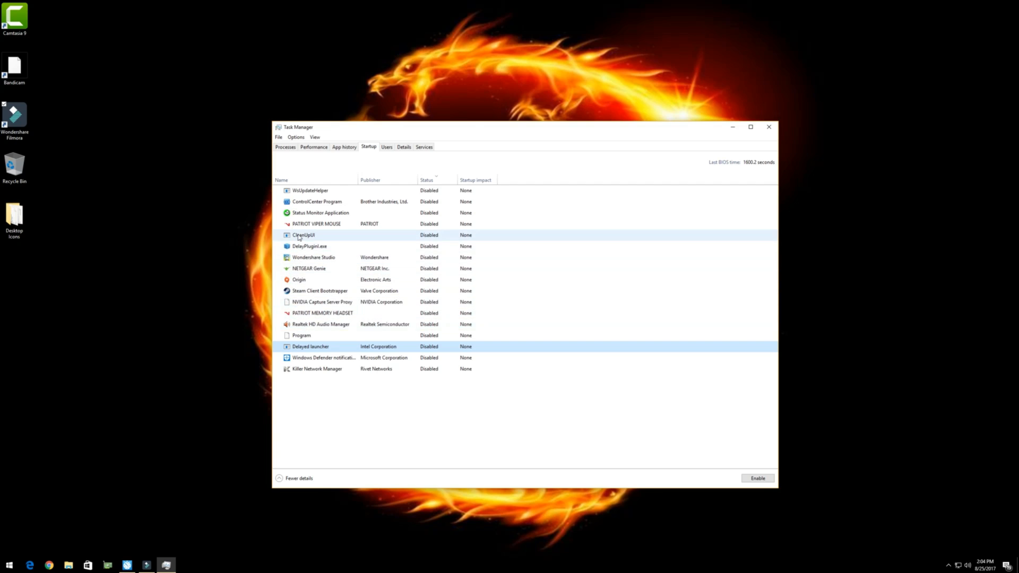
right_click(300, 235)
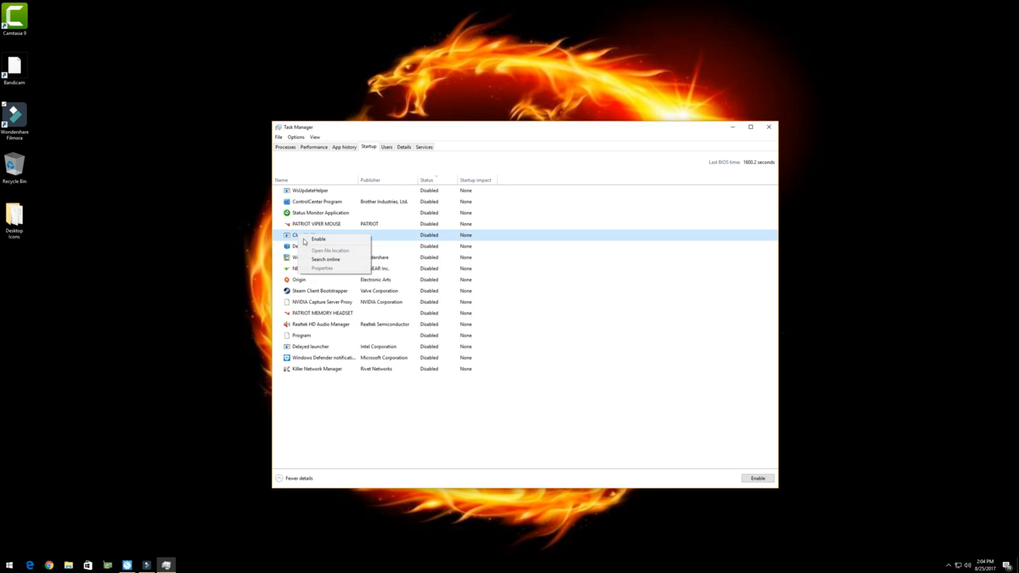
click(326, 259)
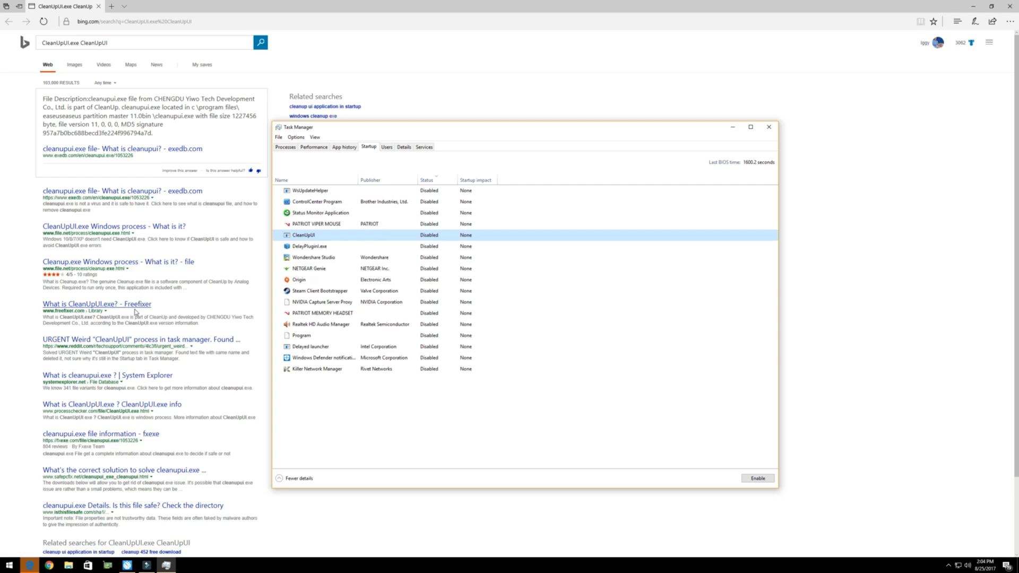
mouse_move(106, 231)
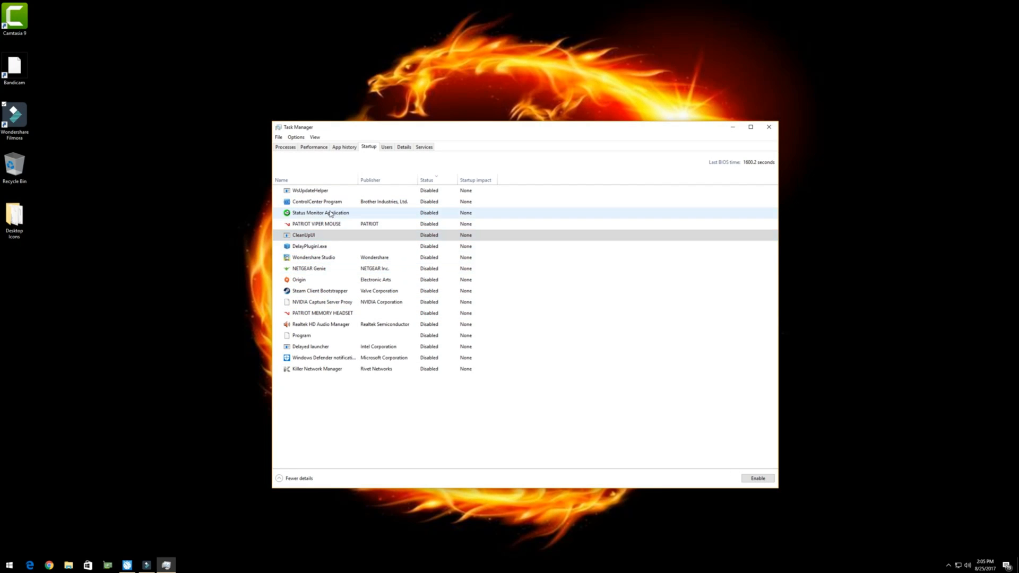
click(326, 224)
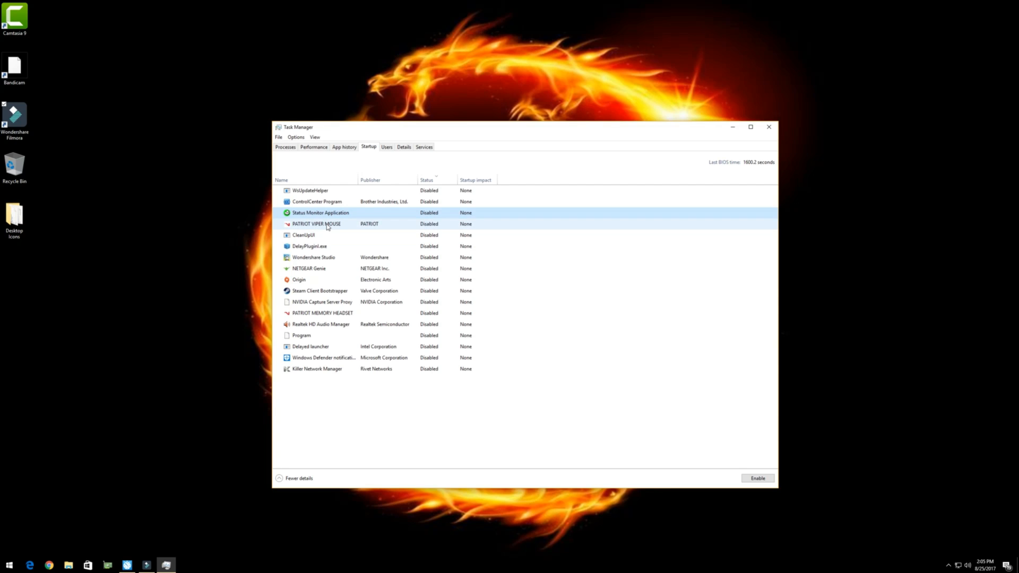
click(315, 223)
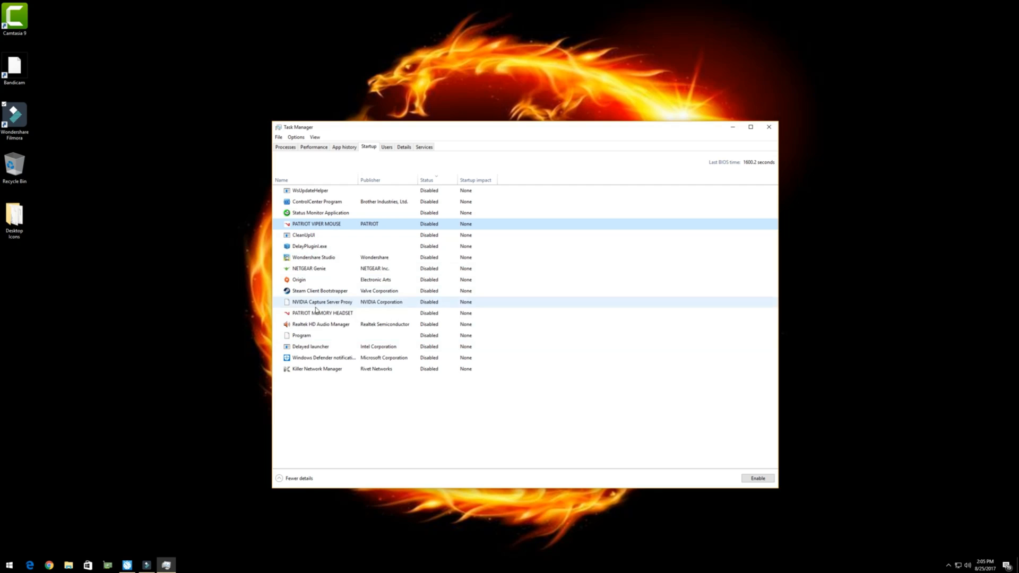
click(316, 369)
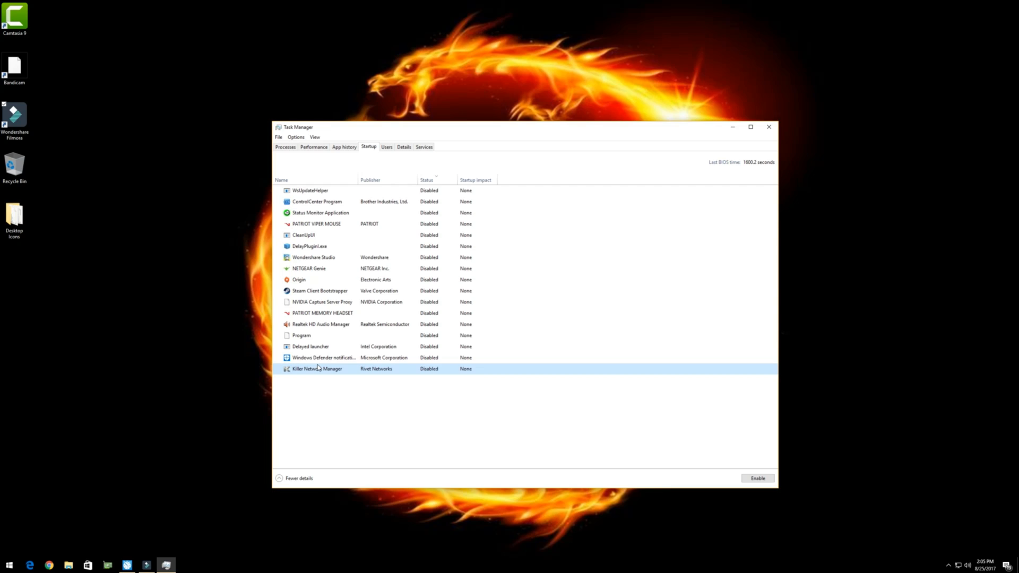
click(329, 313)
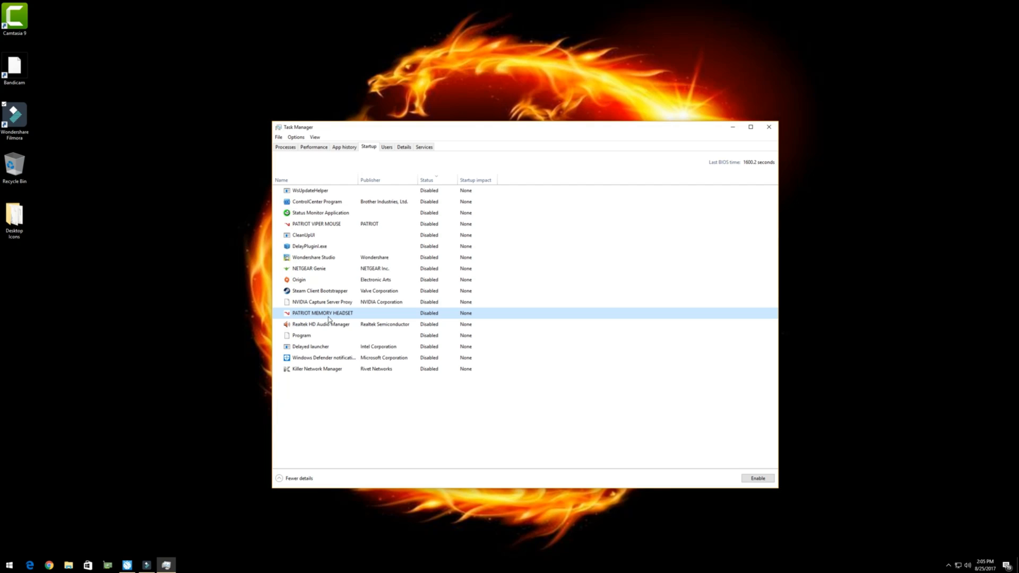
mouse_move(454, 437)
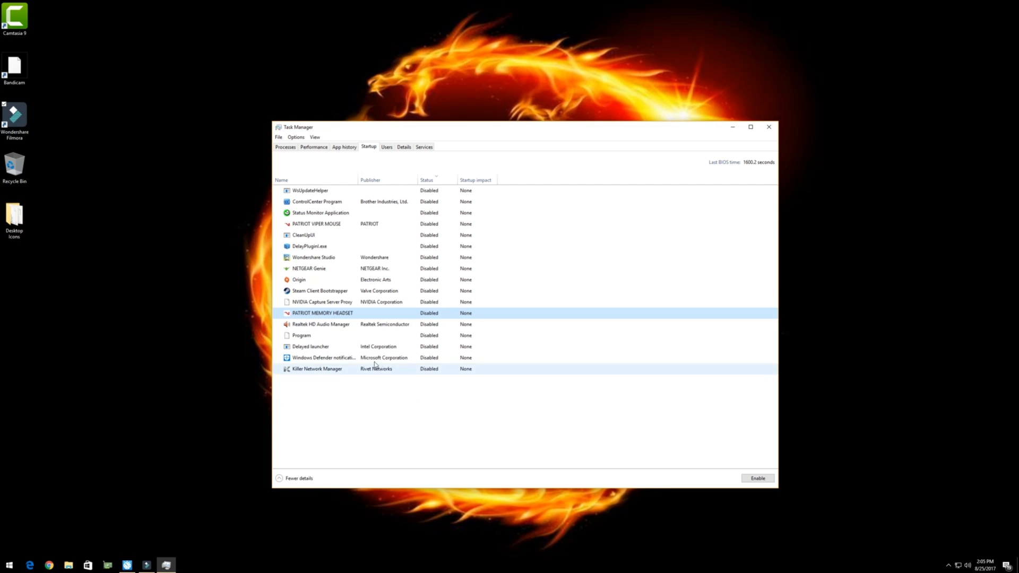
right_click(309, 269)
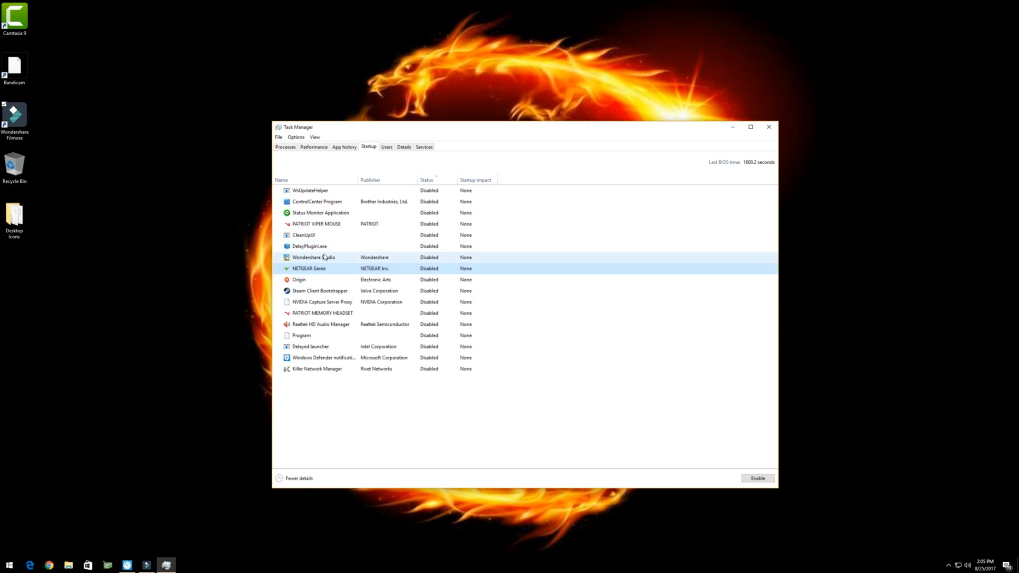
right_click(308, 267)
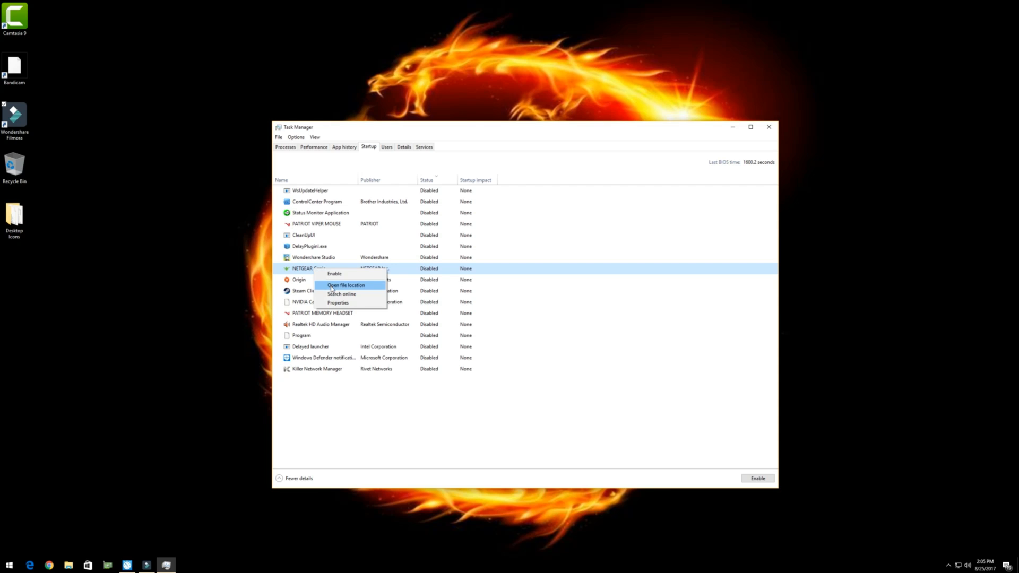
click(346, 285)
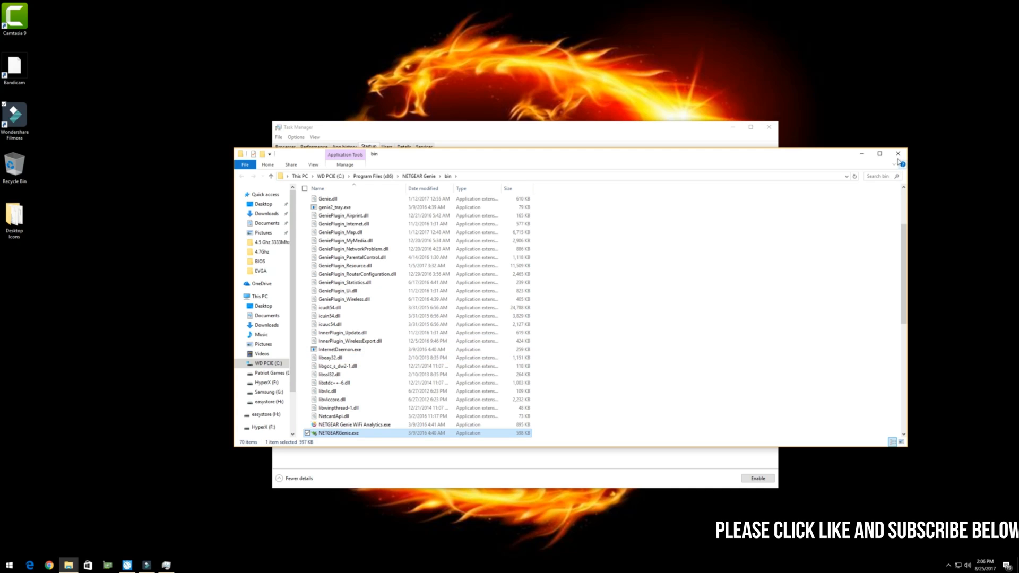
click(897, 152)
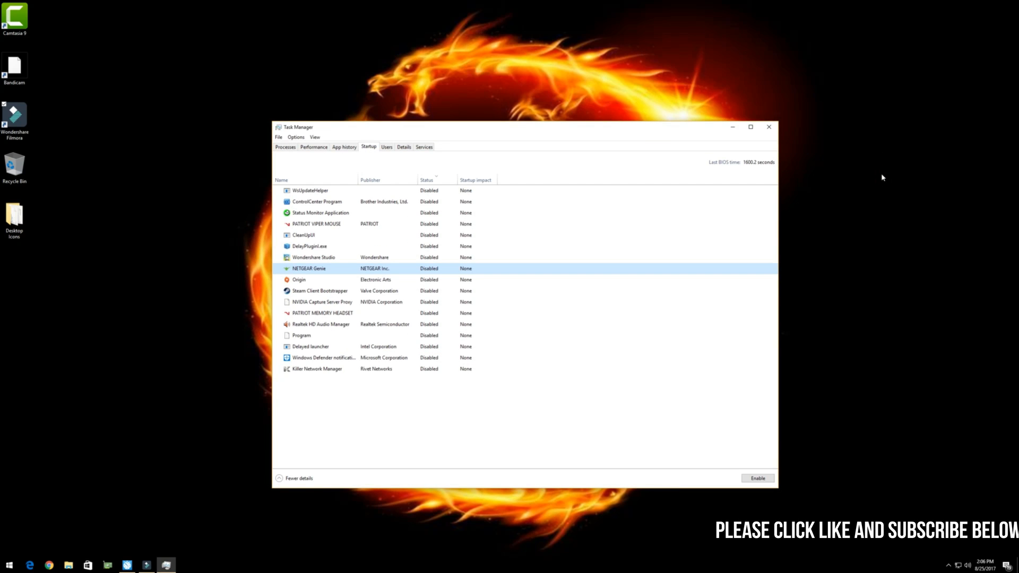